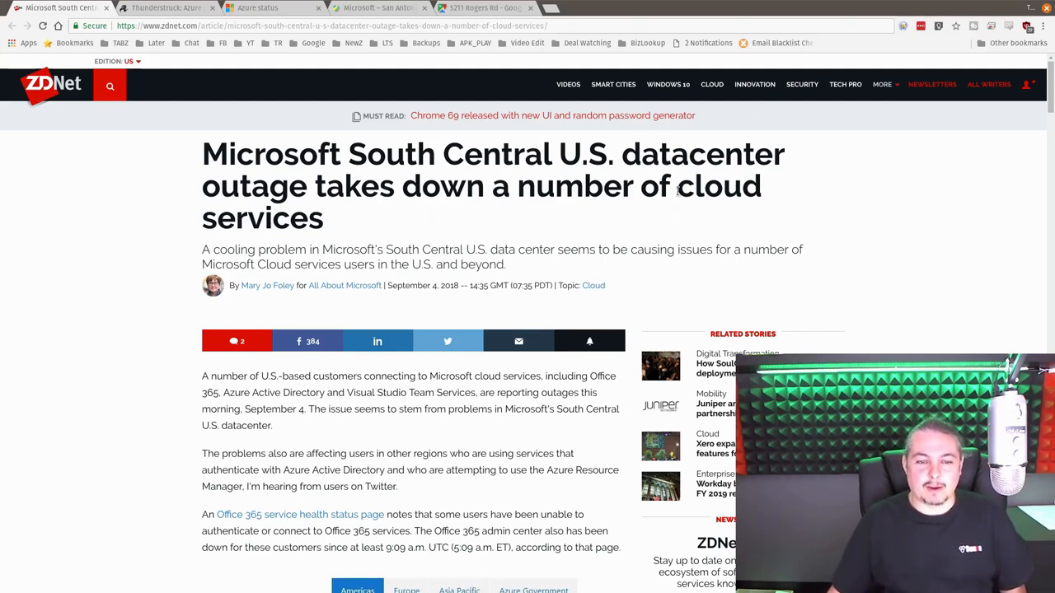
Switch to The Register's article on the lightning-storm Azure blackout
{"action": "left_click", "coordinate": [173, 13]}
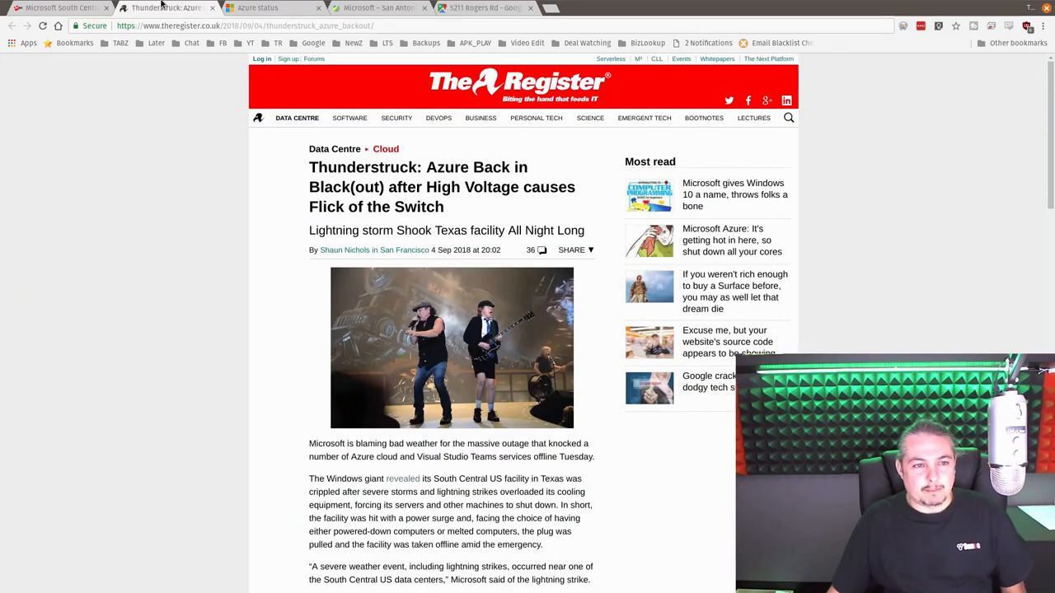
{"action": "mouse_move", "coordinate": [148, 244]}
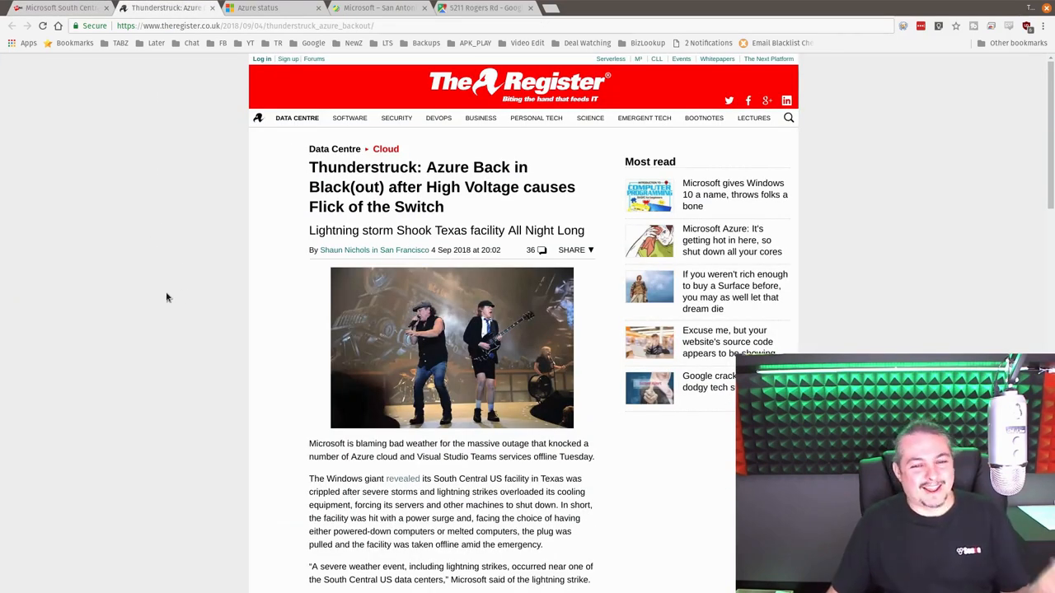
{"action": "mouse_move", "coordinate": [249, 208]}
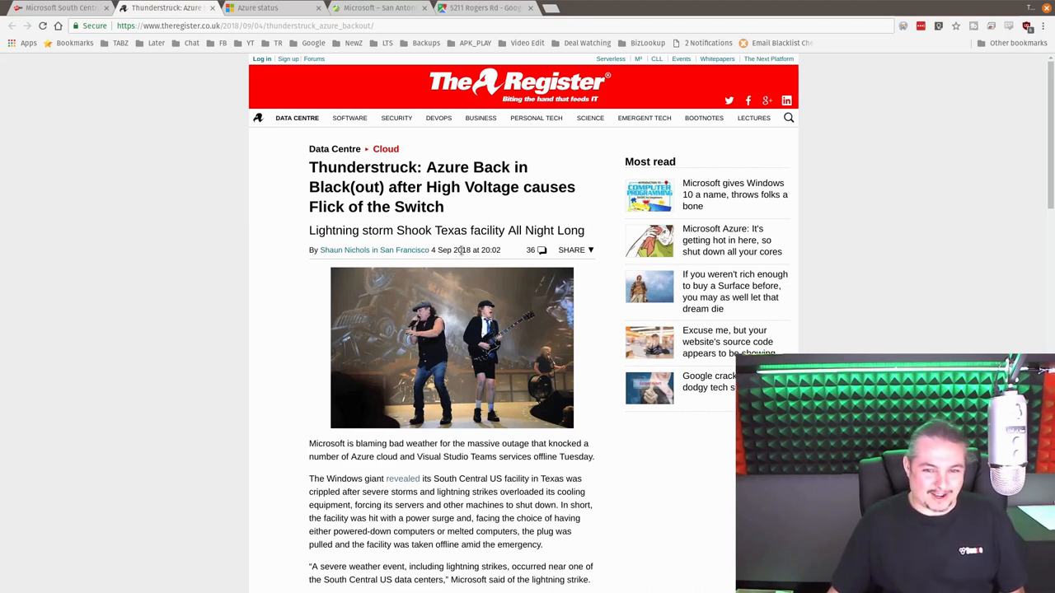
{"action": "mouse_move", "coordinate": [220, 270]}
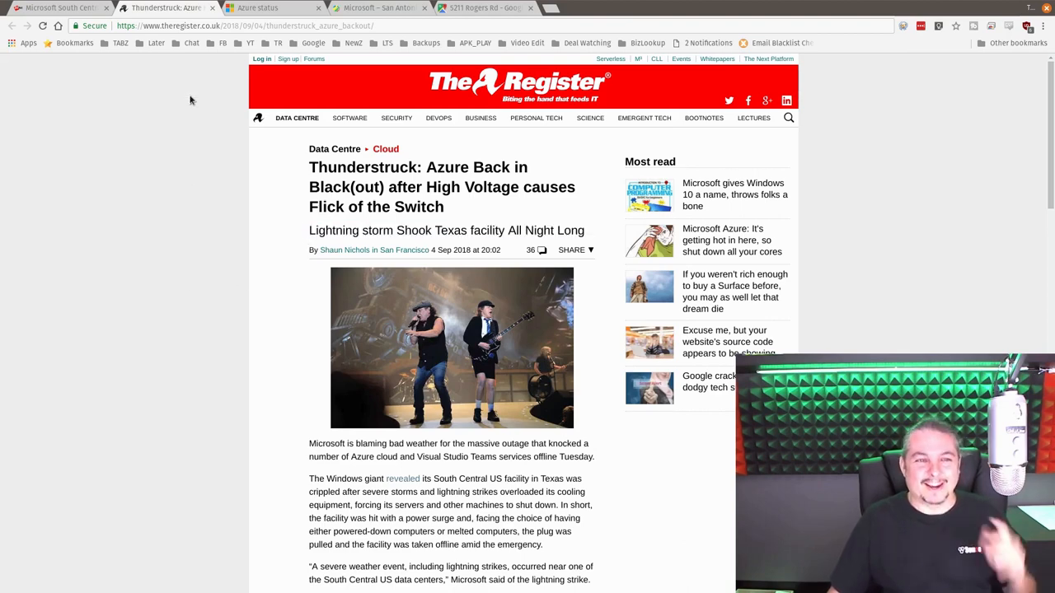
Review the South Central US mitigation update and the Americas service-health grid on Azure Status
{"action": "left_click", "coordinate": [263, 13]}
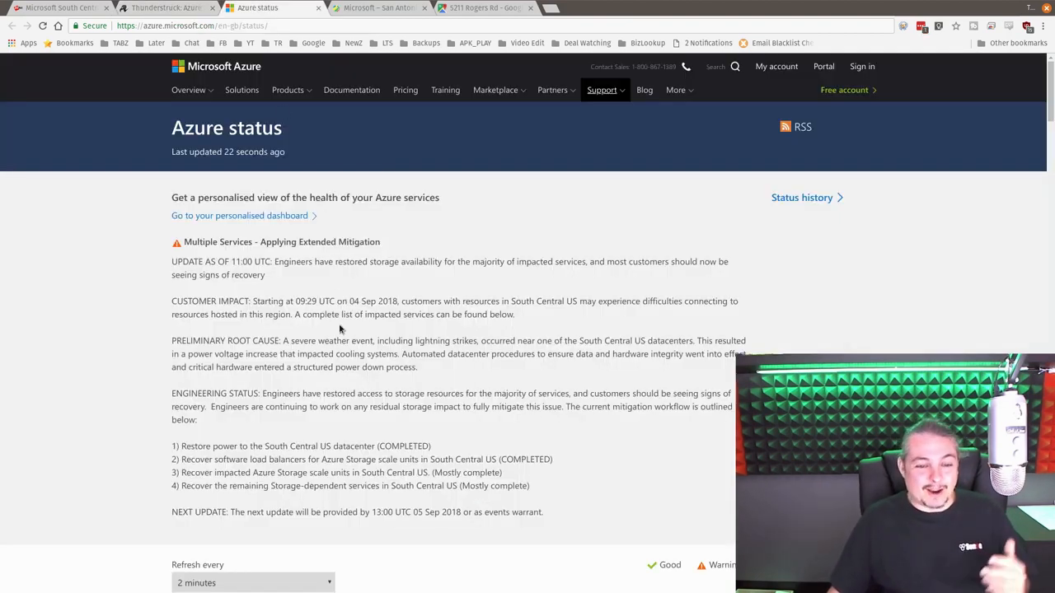
{"action": "scroll", "scroll_direction": "down", "scroll_amount": 3}
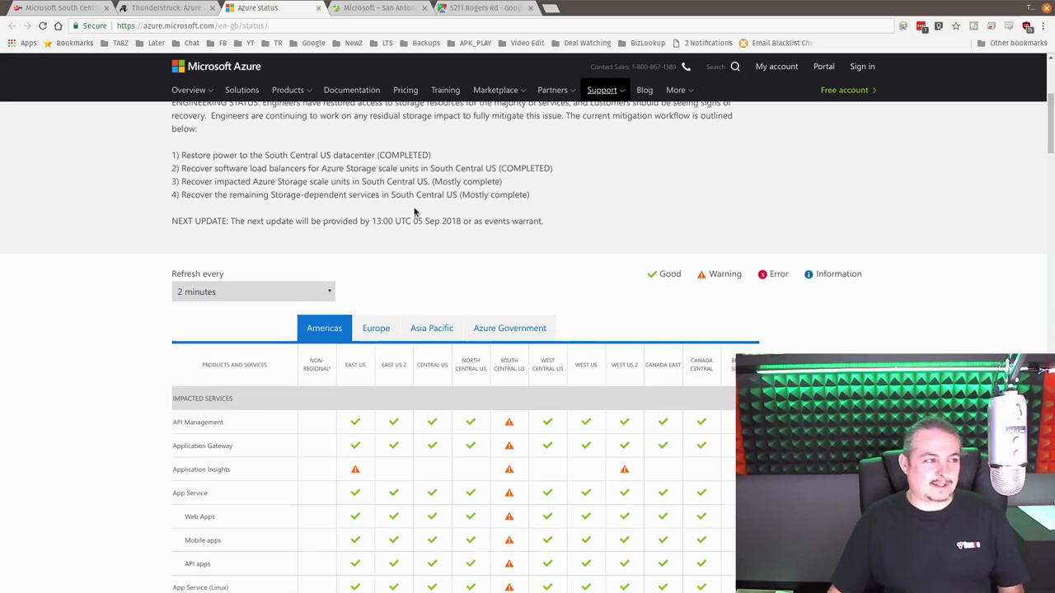
{"action": "scroll", "scroll_direction": "down", "scroll_amount": 3}
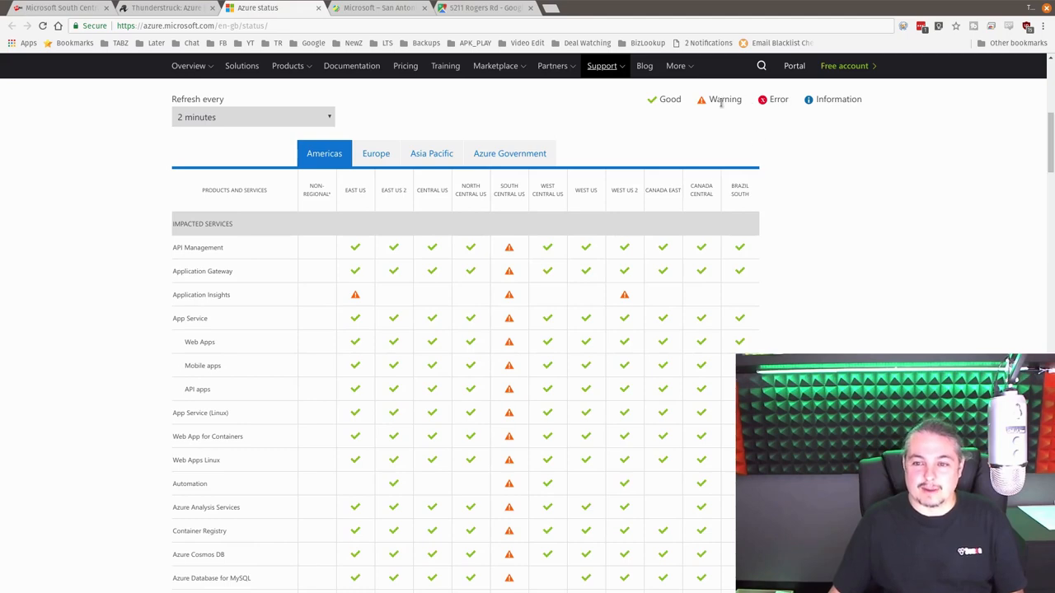
{"action": "scroll", "scroll_direction": "down", "scroll_amount": 3}
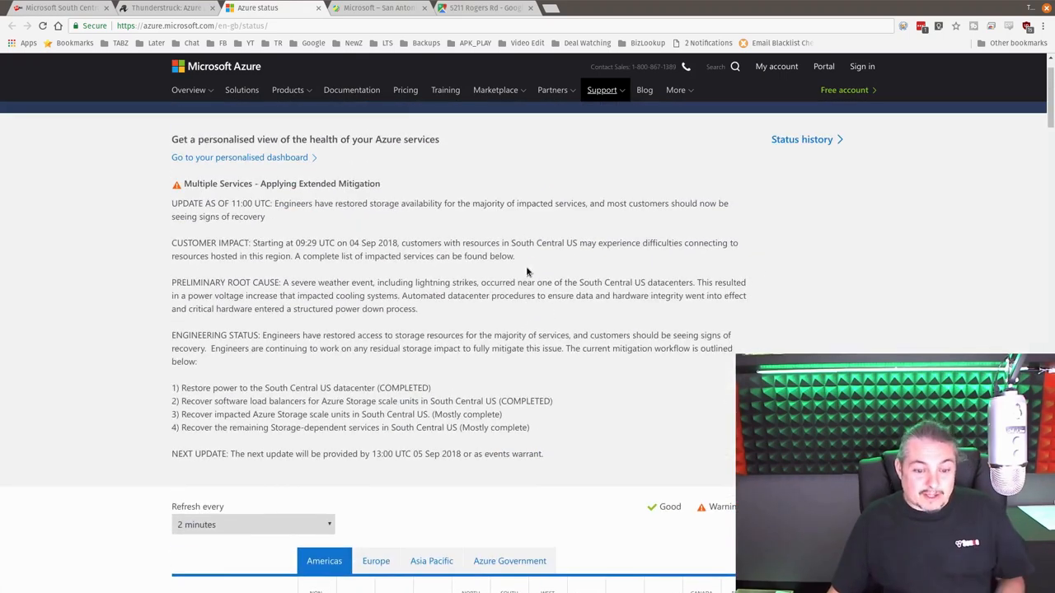
{"action": "scroll", "scroll_direction": "down", "scroll_amount": 3}
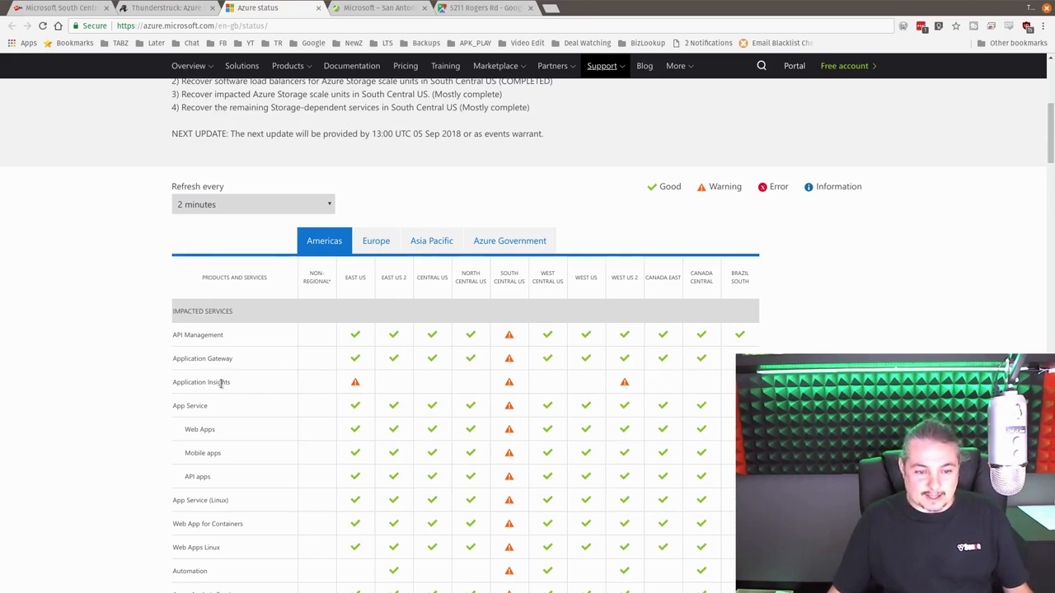
{"action": "mouse_move", "coordinate": [560, 397]}
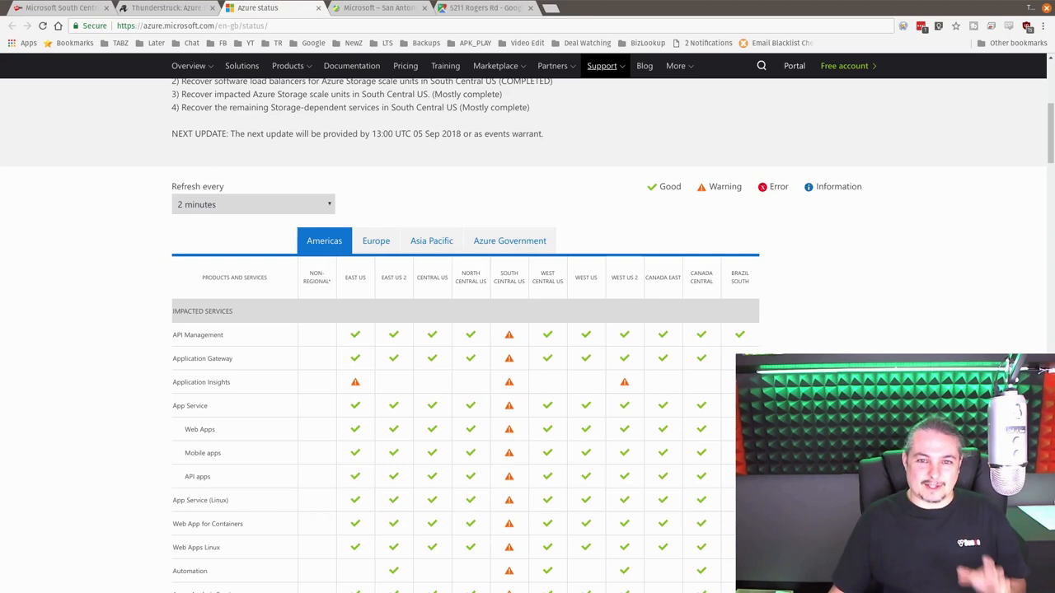
{"action": "mouse_move", "coordinate": [471, 10]}
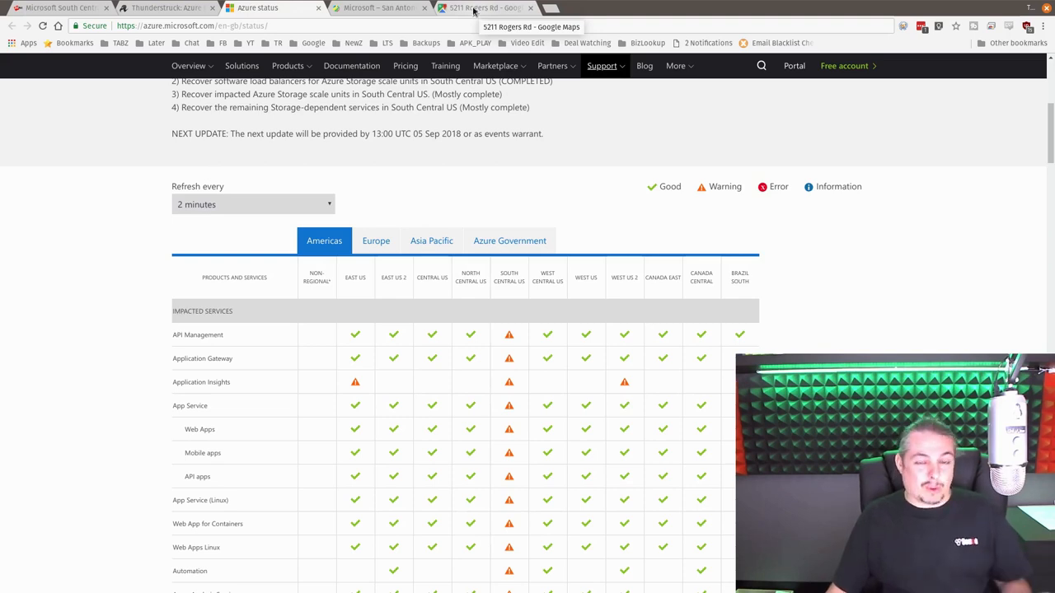
View the Rogers Rd gated entrance in Street View, then the Microsoft San Antonio facility profile
{"action": "left_click", "coordinate": [481, 7]}
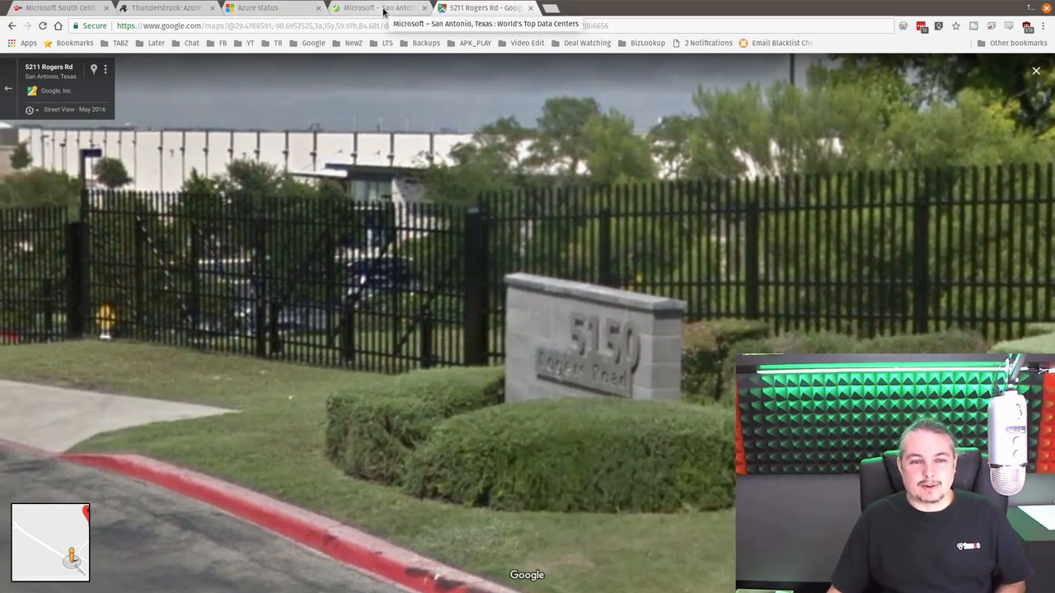
{"action": "left_click", "coordinate": [393, 6]}
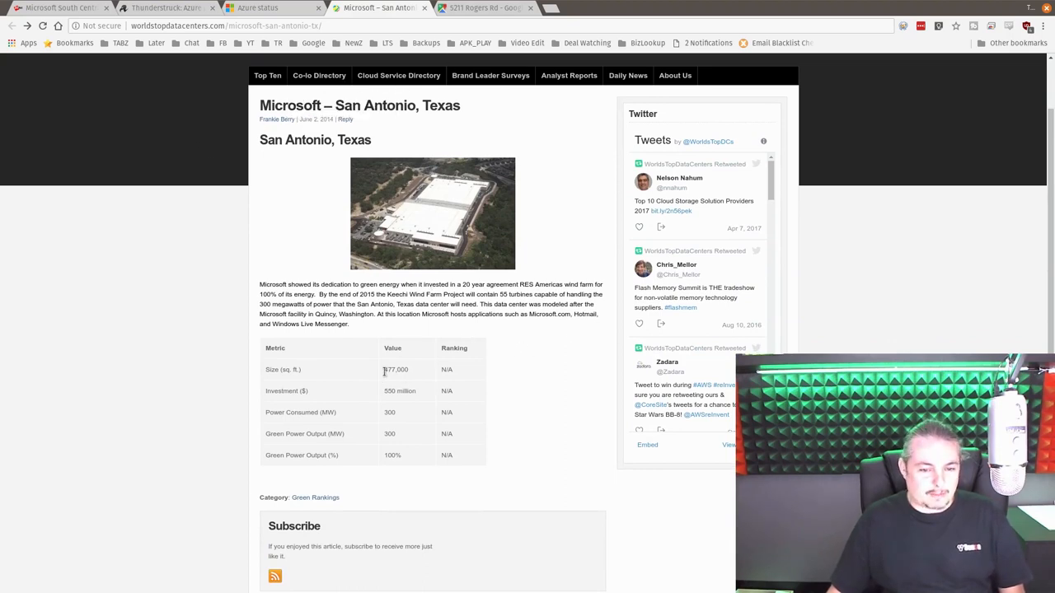
Highlight the San Antonio facility's size figure, then return to the Rogers Rd Street View
{"action": "double_click", "coordinate": [394, 369]}
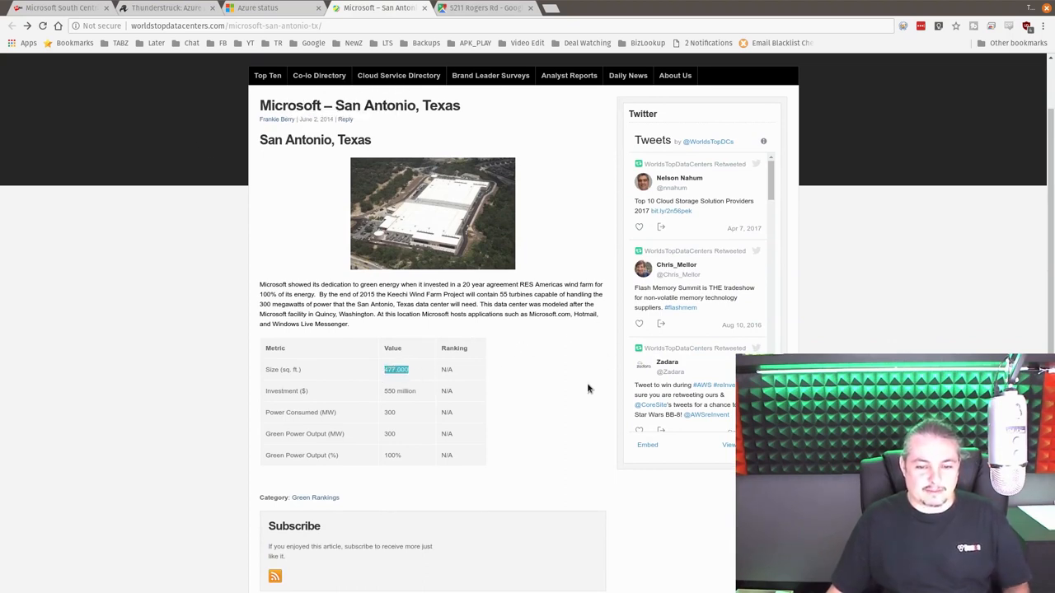
{"action": "mouse_move", "coordinate": [564, 392]}
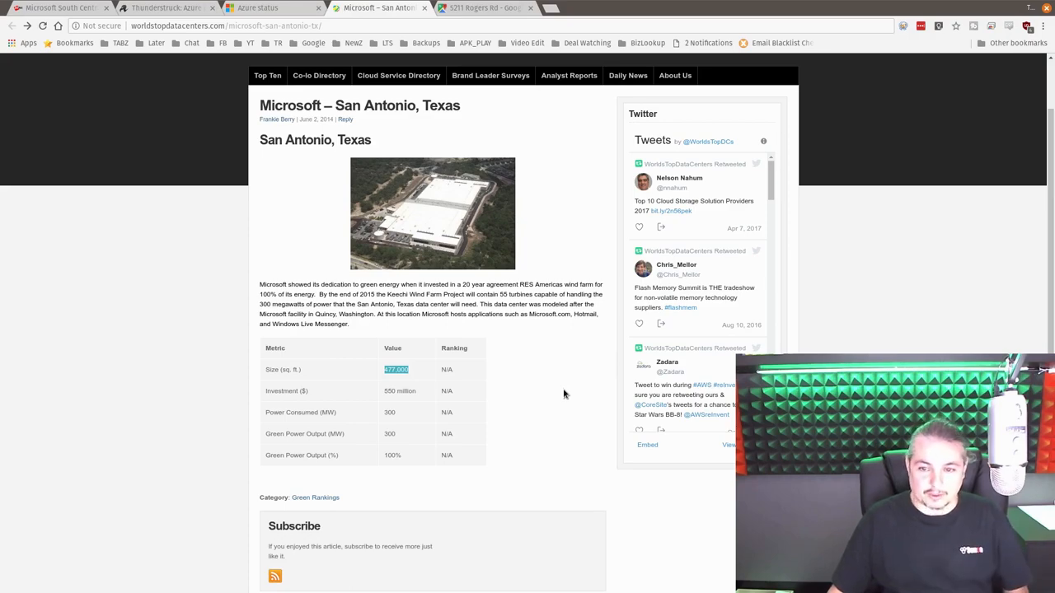
{"action": "scroll", "scroll_direction": "down", "scroll_amount": 3}
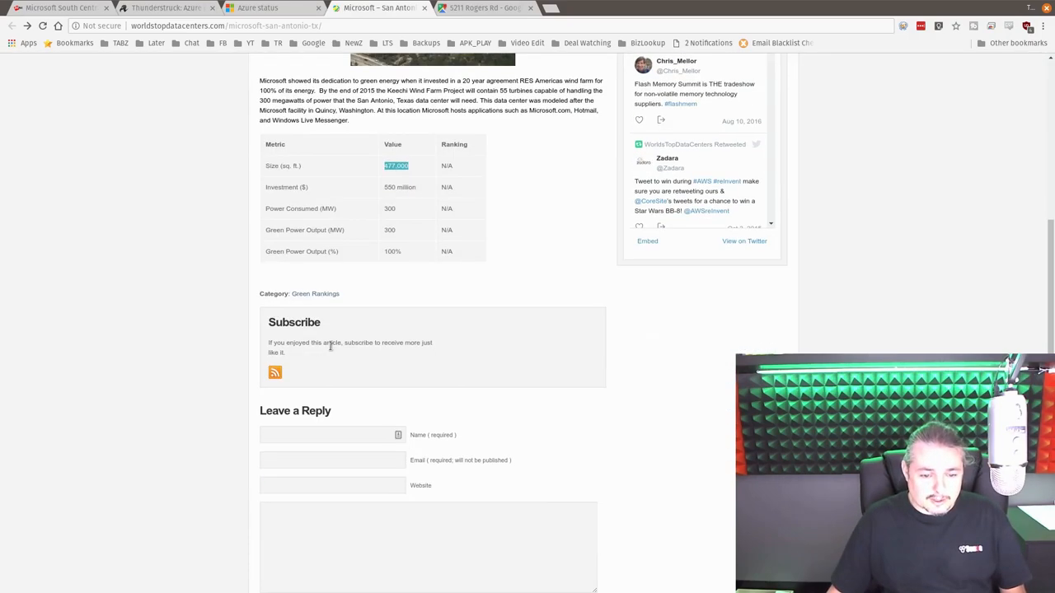
{"action": "left_click", "coordinate": [495, 10]}
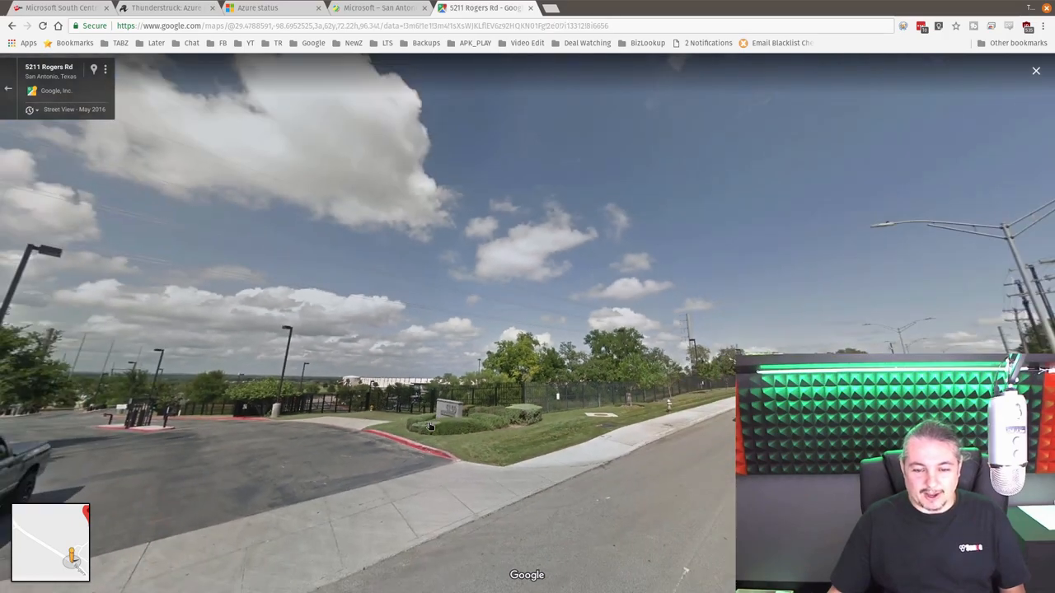
View the Rogers Road site in overhead satellite imagery, then go back to Azure Status
{"action": "left_click", "coordinate": [1035, 70]}
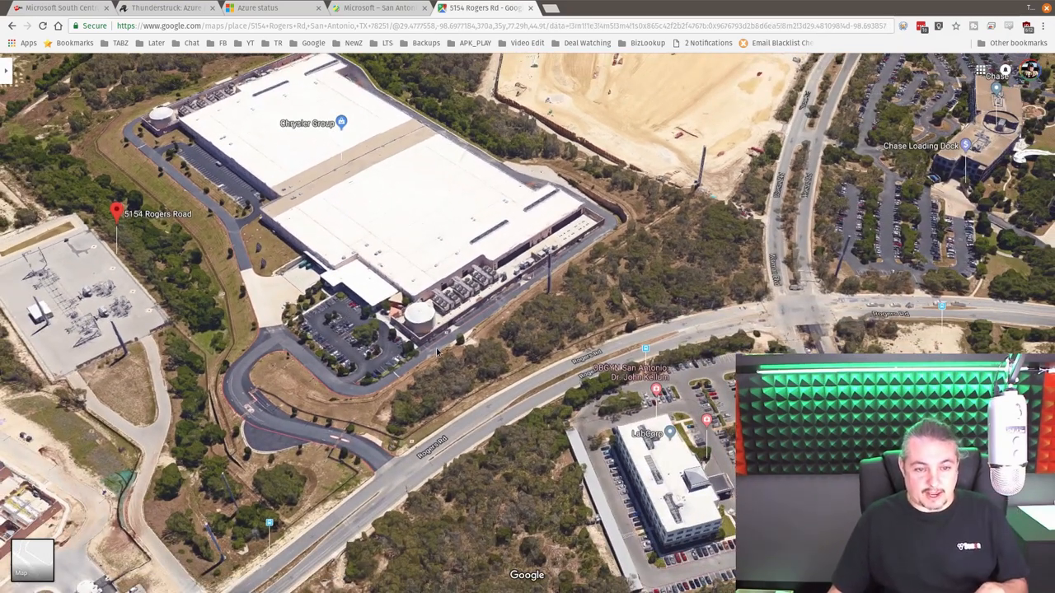
{"action": "mouse_move", "coordinate": [386, 211]}
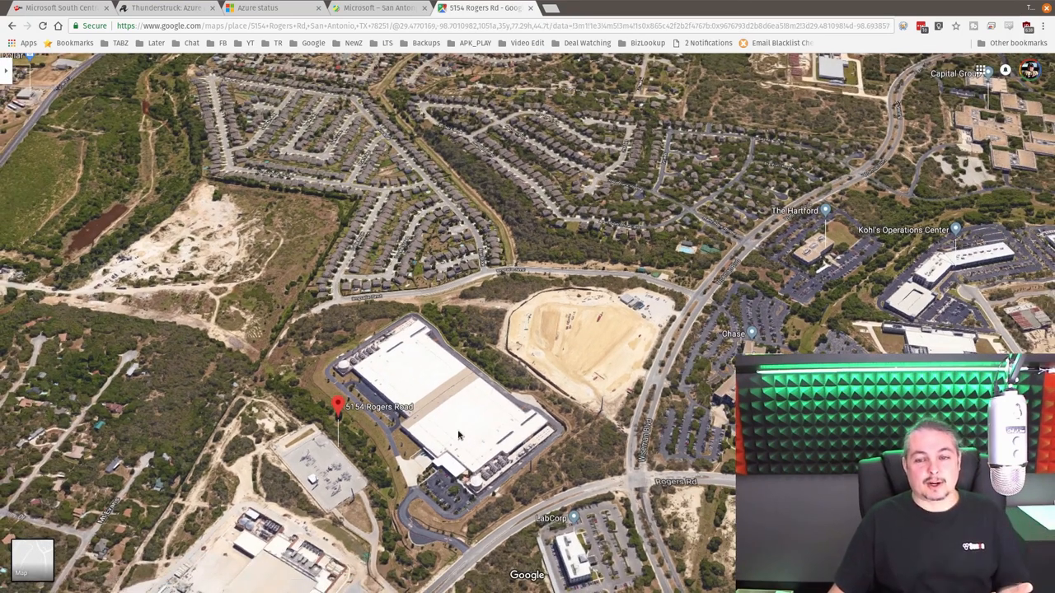
{"action": "left_click", "coordinate": [262, 7]}
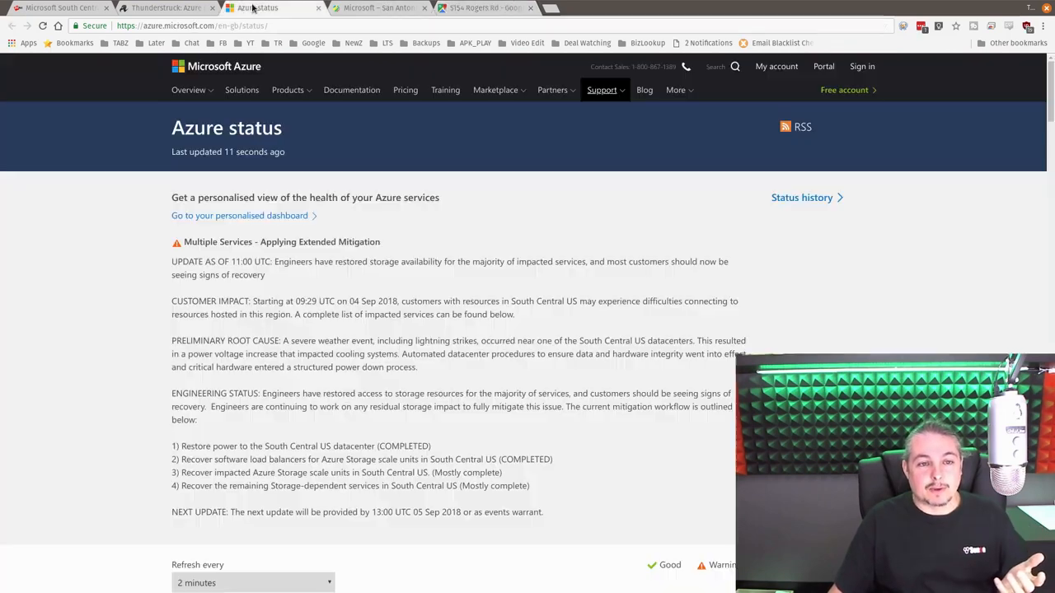
Switch the impacted-services grid to the Asia Pacific regions, then the Europe regions
{"action": "scroll", "scroll_direction": "down", "scroll_amount": 3}
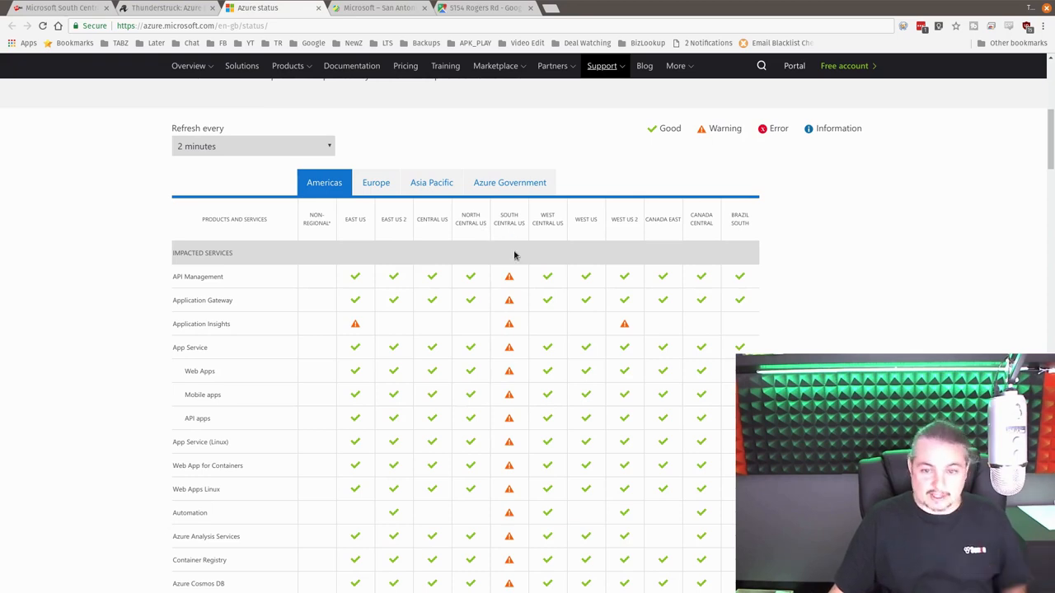
{"action": "mouse_move", "coordinate": [546, 222]}
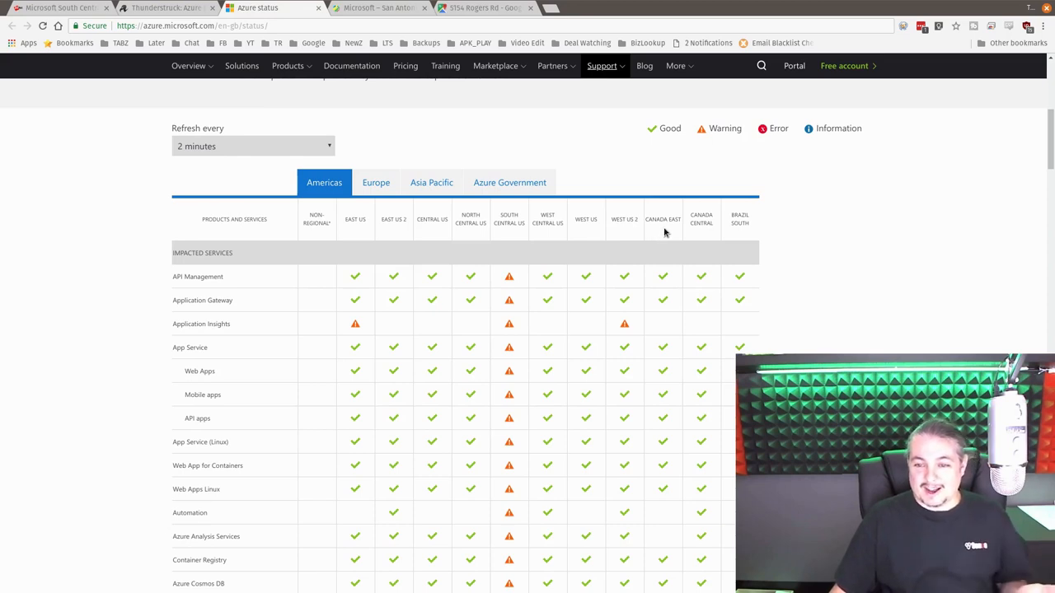
{"action": "mouse_move", "coordinate": [357, 277]}
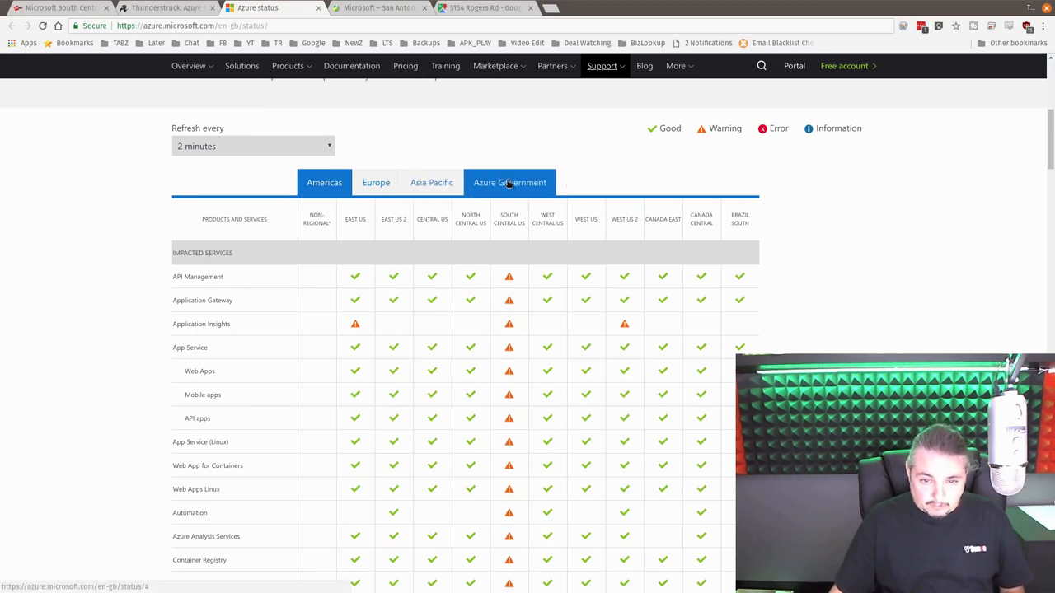
{"action": "left_click", "coordinate": [509, 181]}
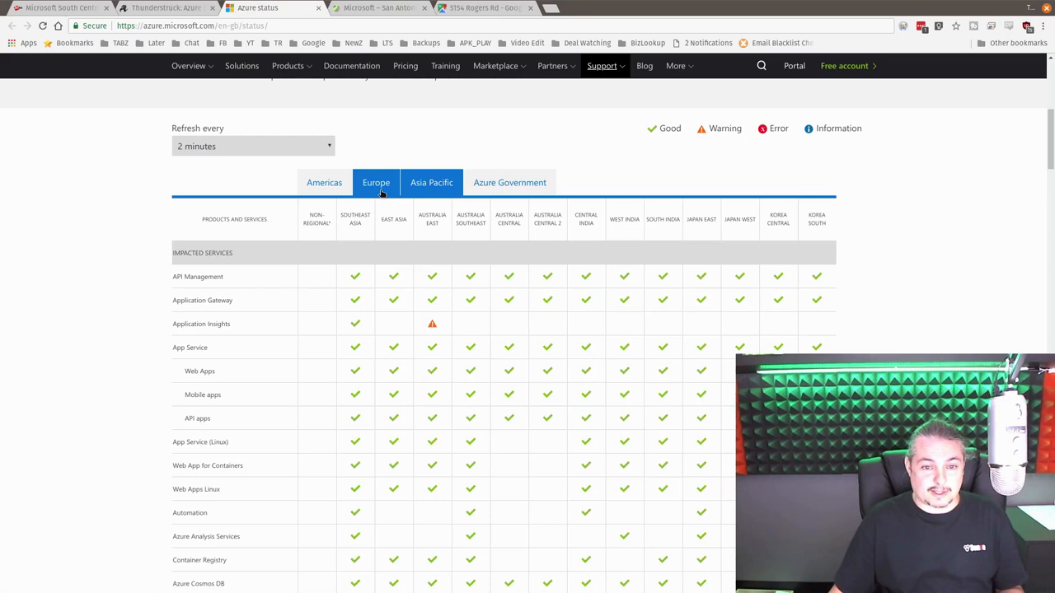
{"action": "left_click", "coordinate": [375, 182]}
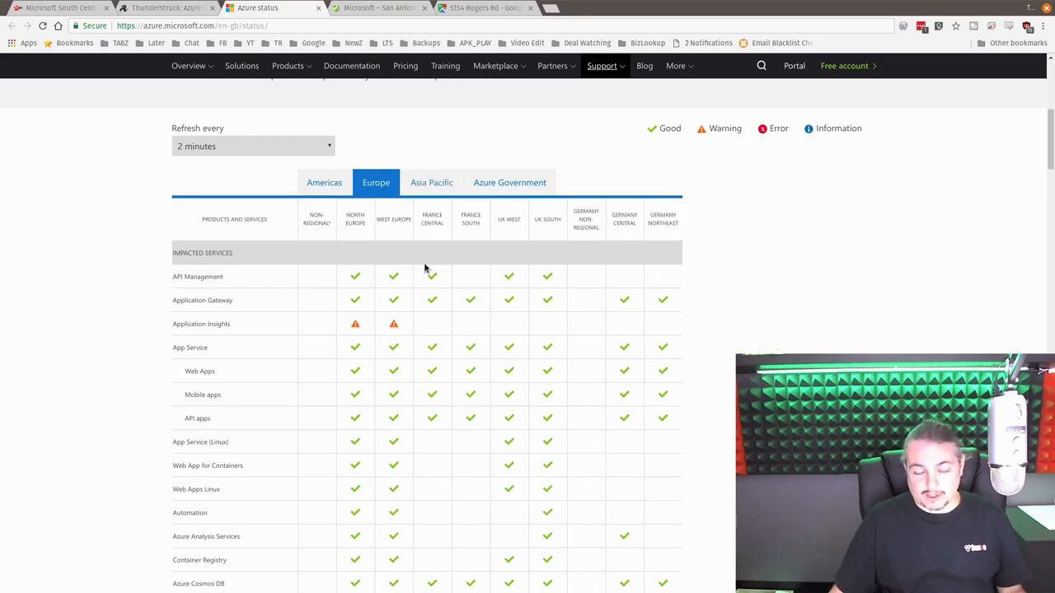
{"action": "mouse_move", "coordinate": [155, 333]}
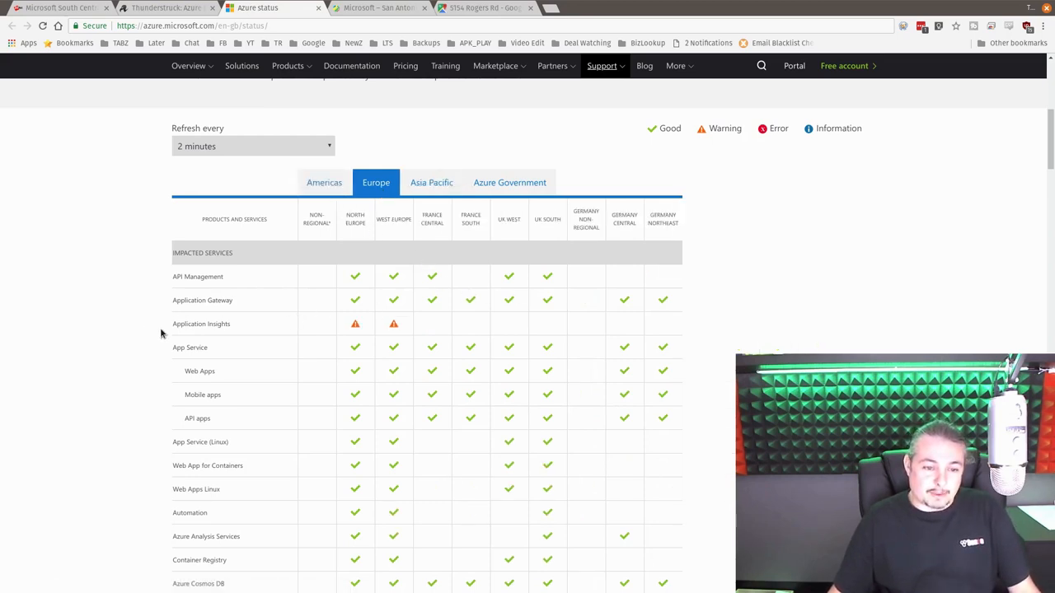
{"action": "mouse_move", "coordinate": [259, 310]}
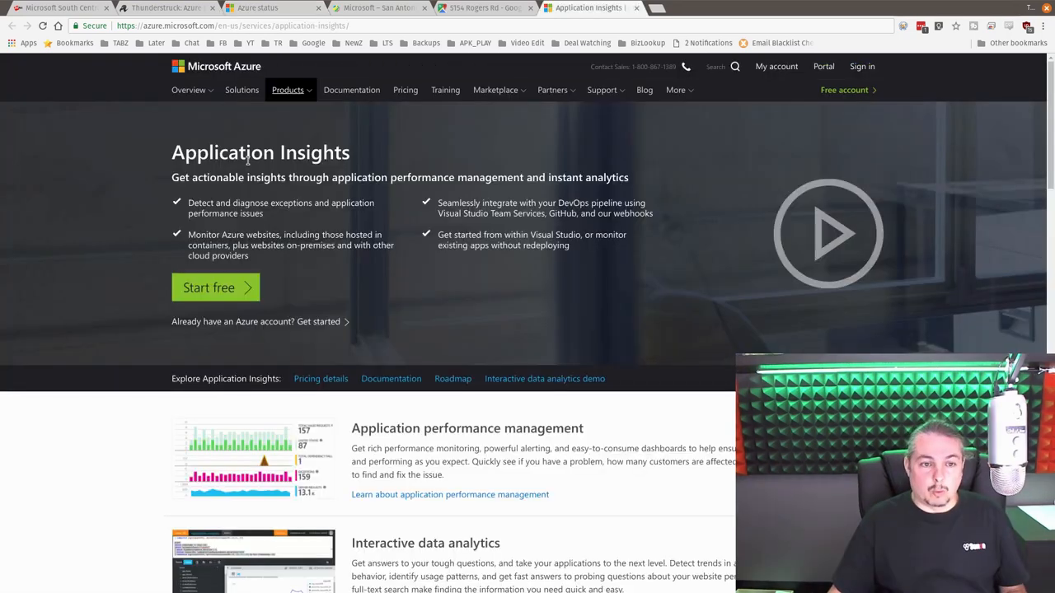
{"action": "mouse_move", "coordinate": [346, 191]}
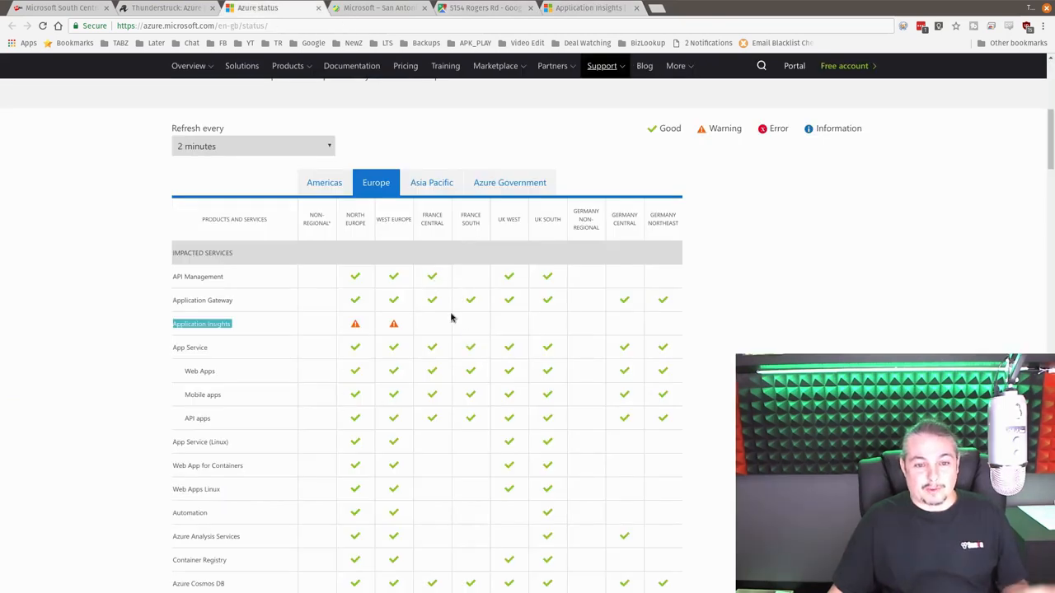
{"action": "mouse_move", "coordinate": [383, 352]}
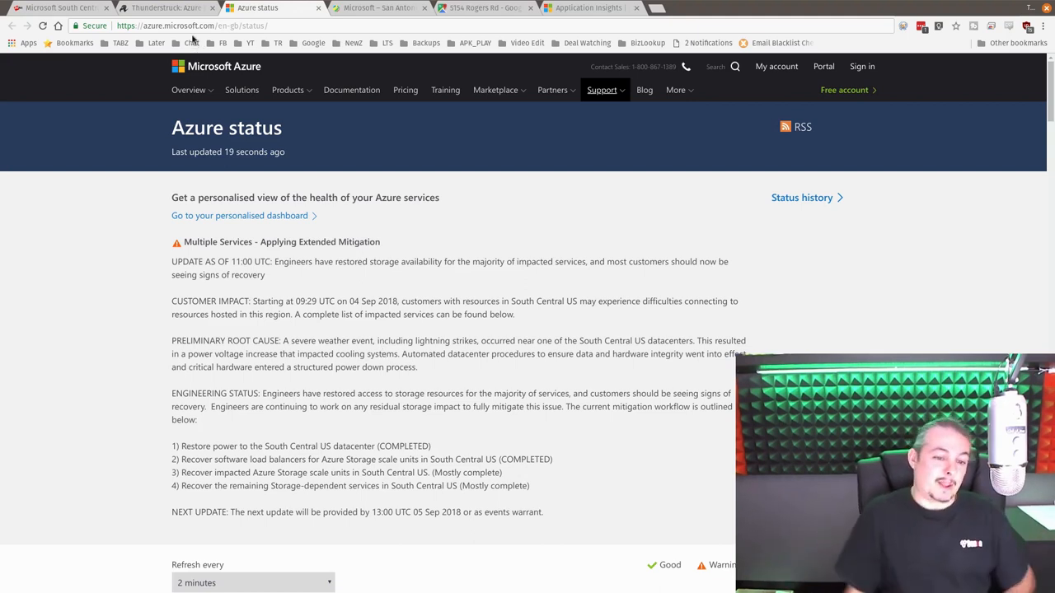
{"action": "scroll", "scroll_direction": "down", "scroll_amount": 3}
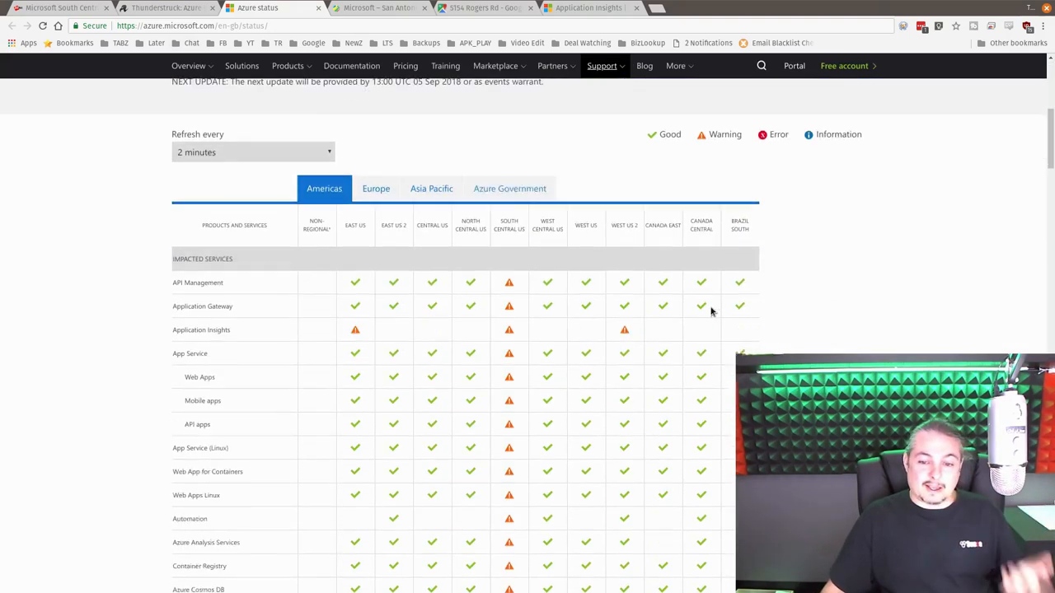
{"action": "scroll", "scroll_direction": "down", "scroll_amount": 3}
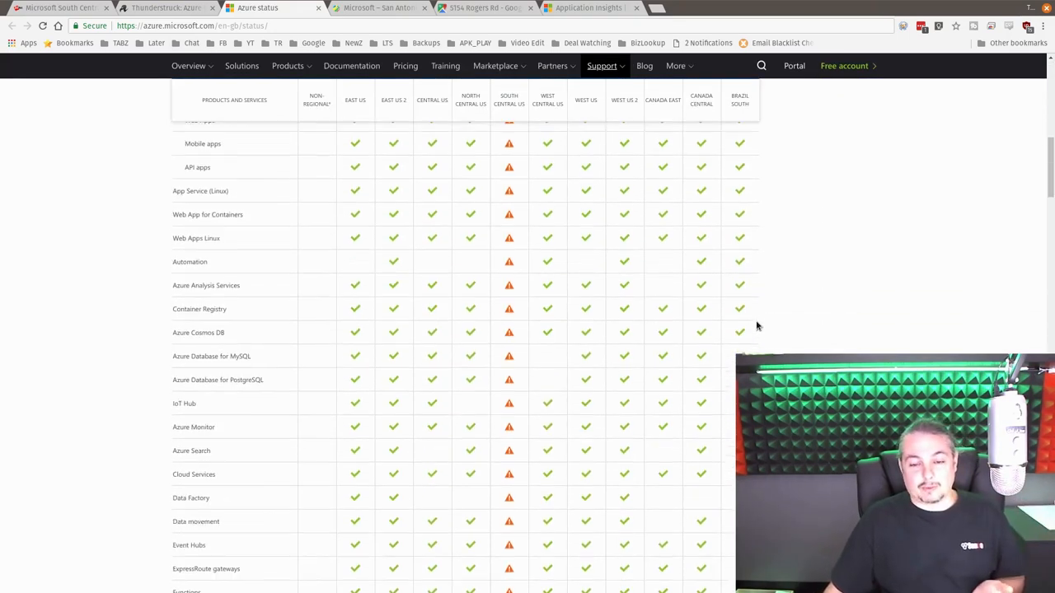
{"action": "scroll", "scroll_direction": "up", "scroll_amount": 3}
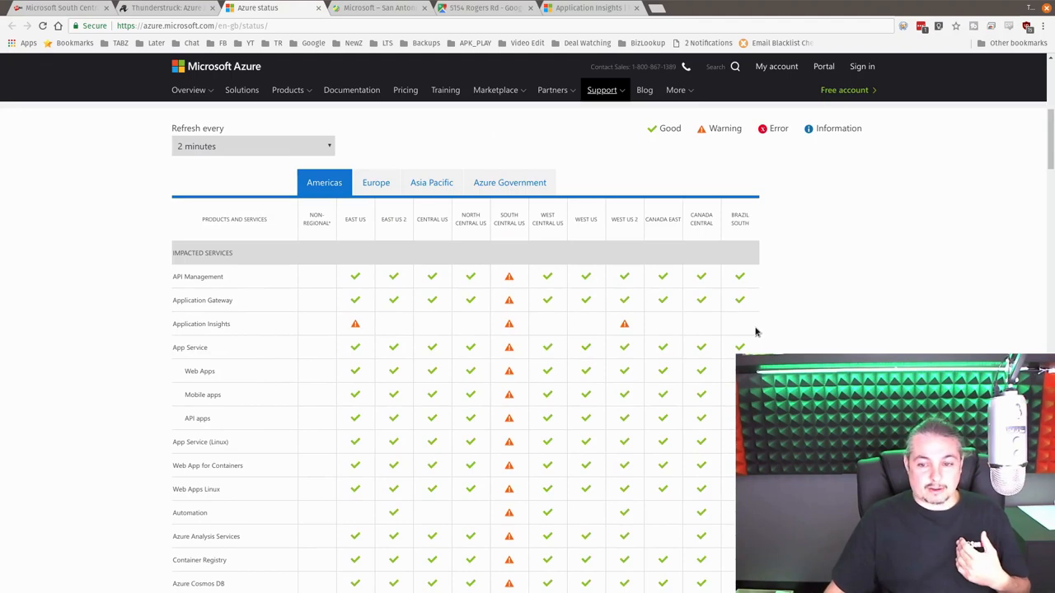
{"action": "scroll", "scroll_direction": "up", "scroll_amount": 3}
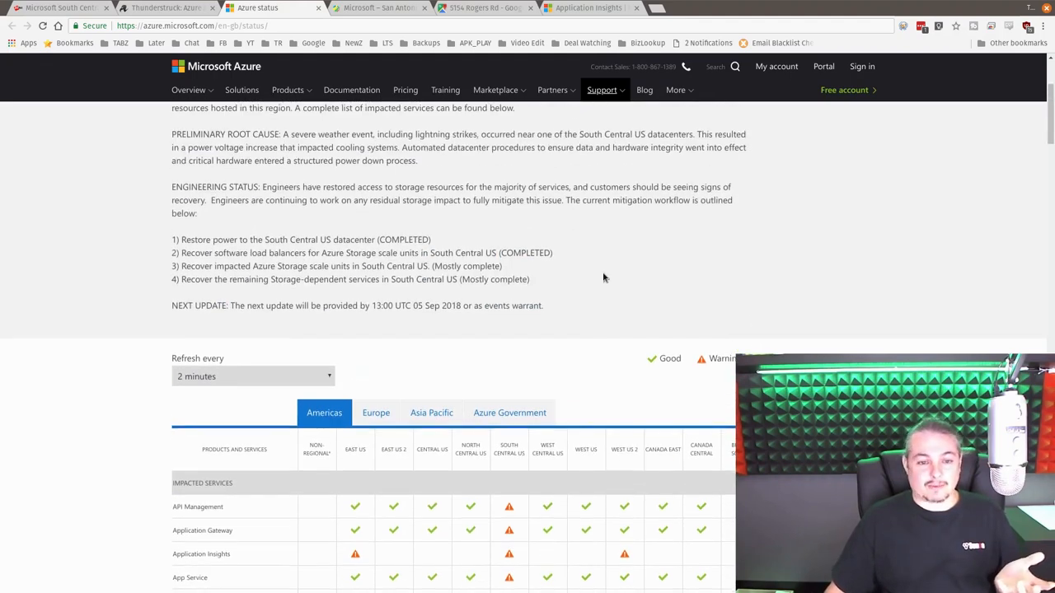
{"action": "scroll", "scroll_direction": "down", "scroll_amount": 3}
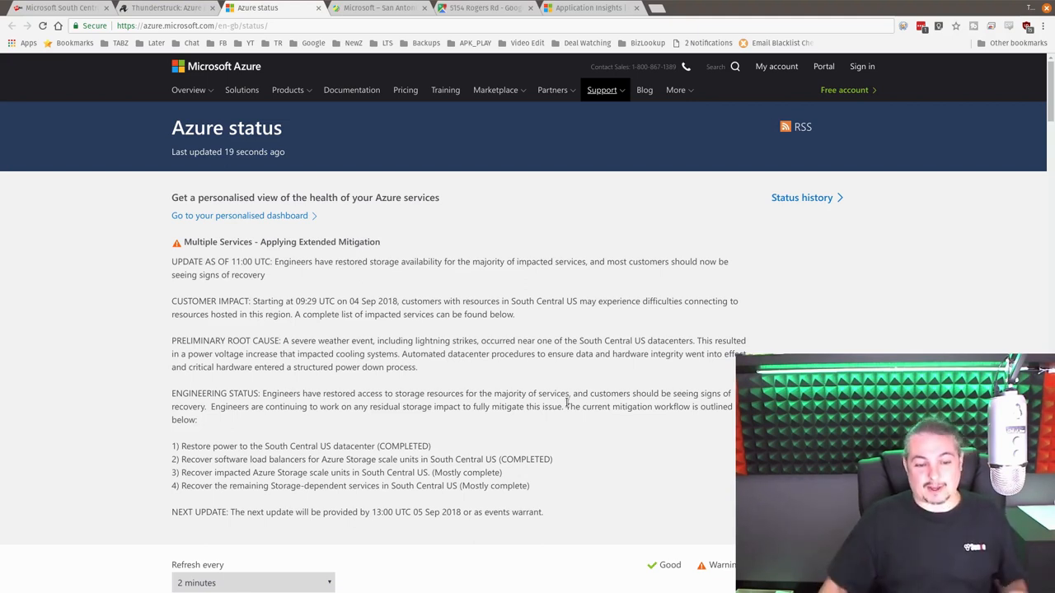
{"action": "scroll", "scroll_direction": "down", "scroll_amount": 3}
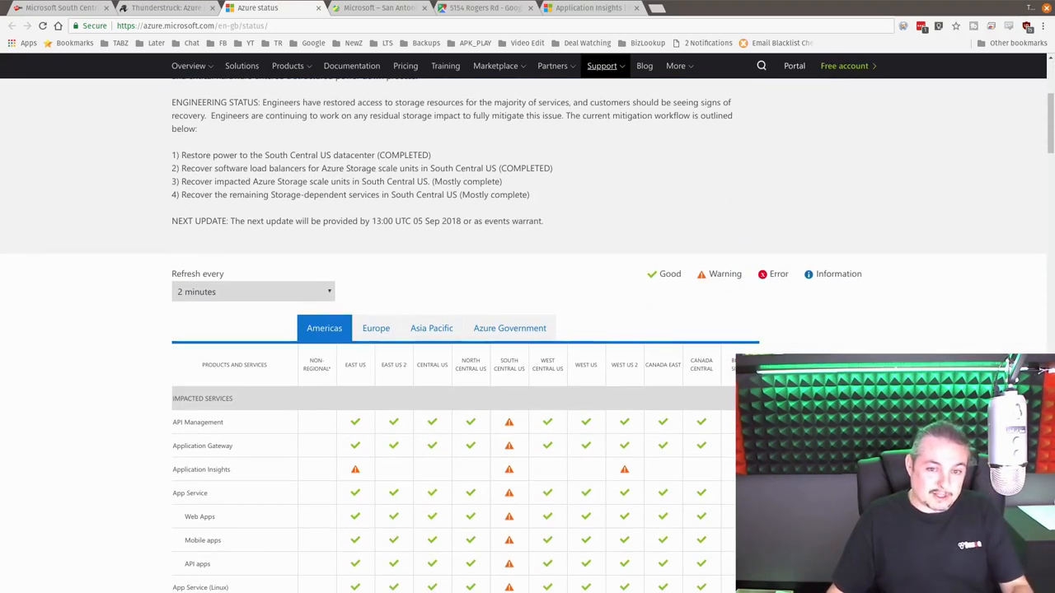
{"action": "scroll", "scroll_direction": "up", "scroll_amount": 3}
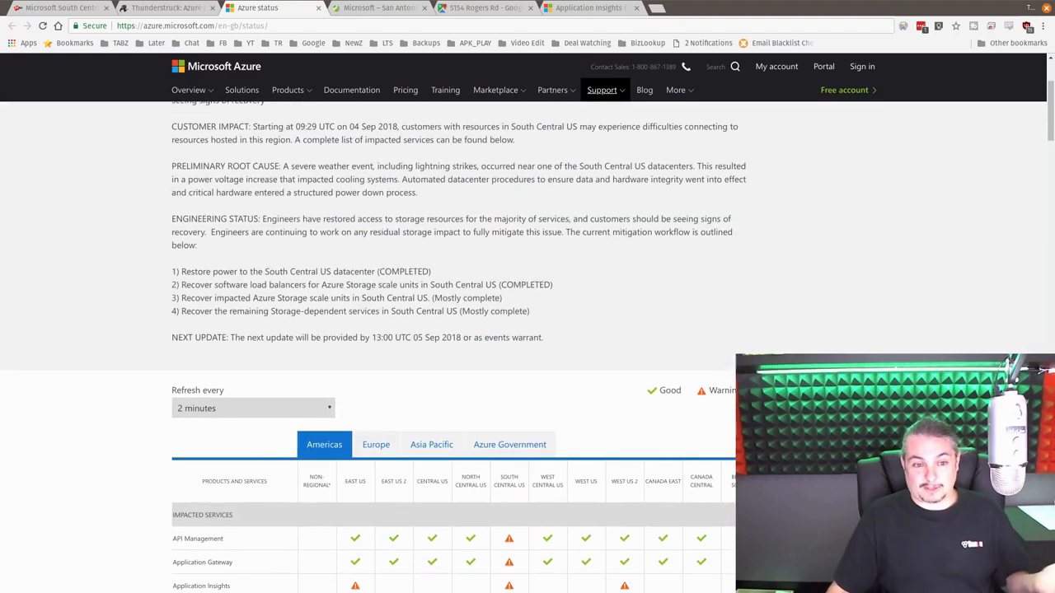
{"action": "scroll", "scroll_direction": "up", "scroll_amount": 3}
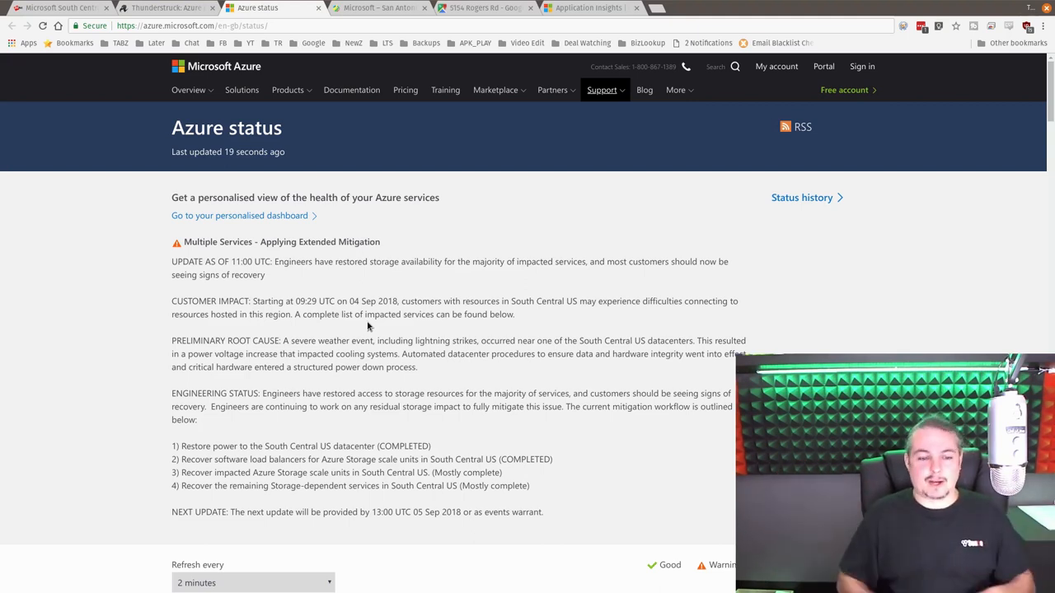
{"action": "scroll", "scroll_direction": "down", "scroll_amount": 3}
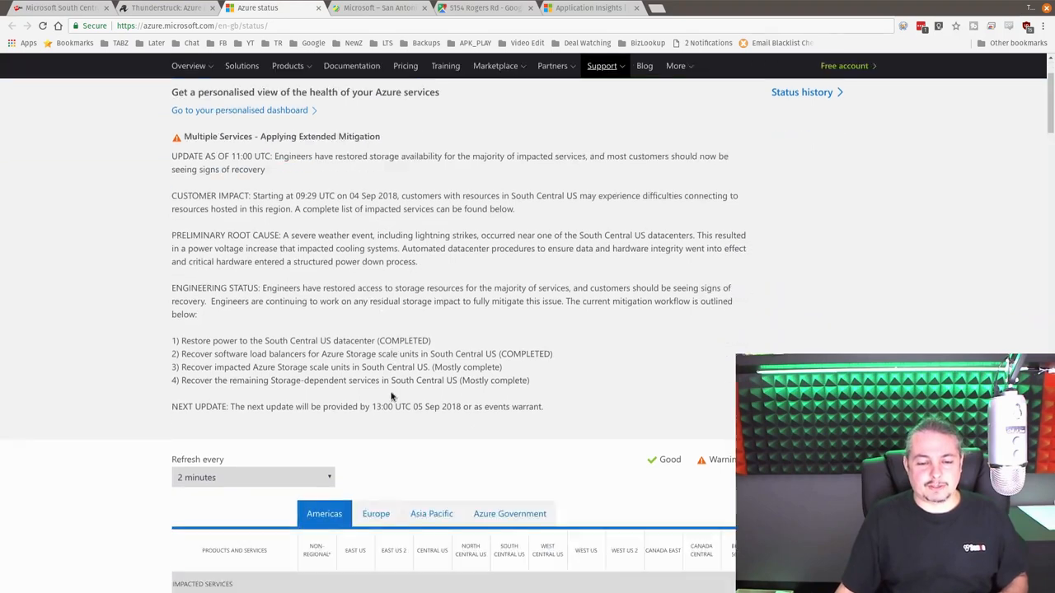
{"action": "scroll", "scroll_direction": "down", "scroll_amount": 3}
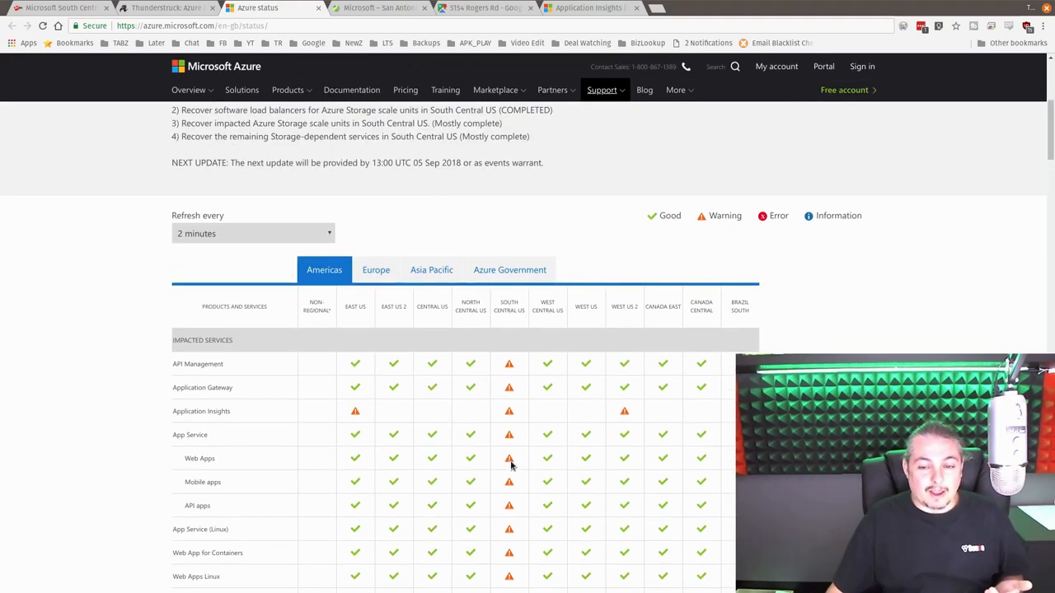
{"action": "scroll", "scroll_direction": "up", "scroll_amount": 3}
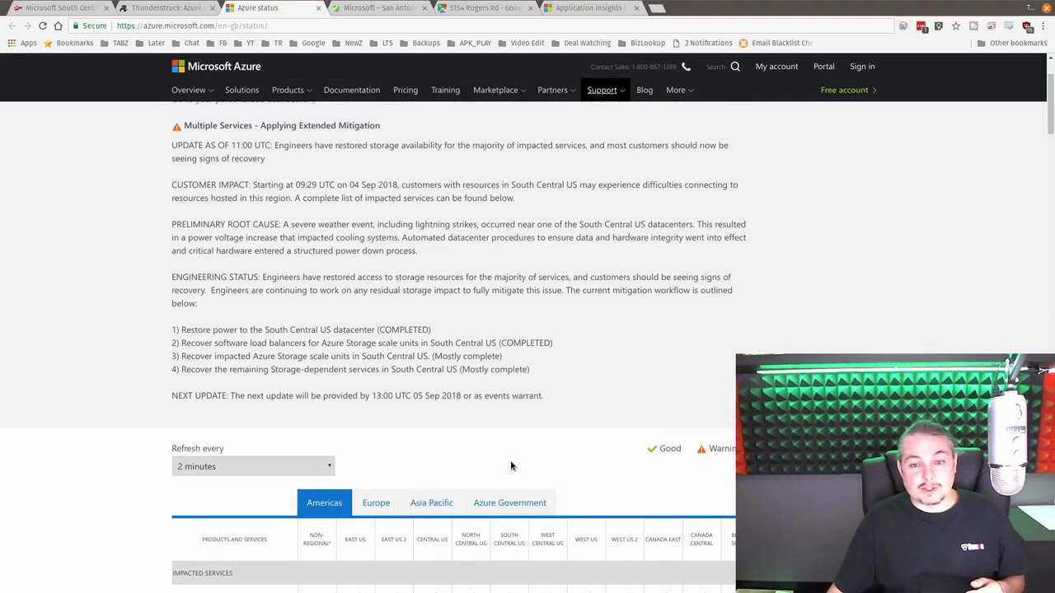
{"action": "mouse_move", "coordinate": [501, 445]}
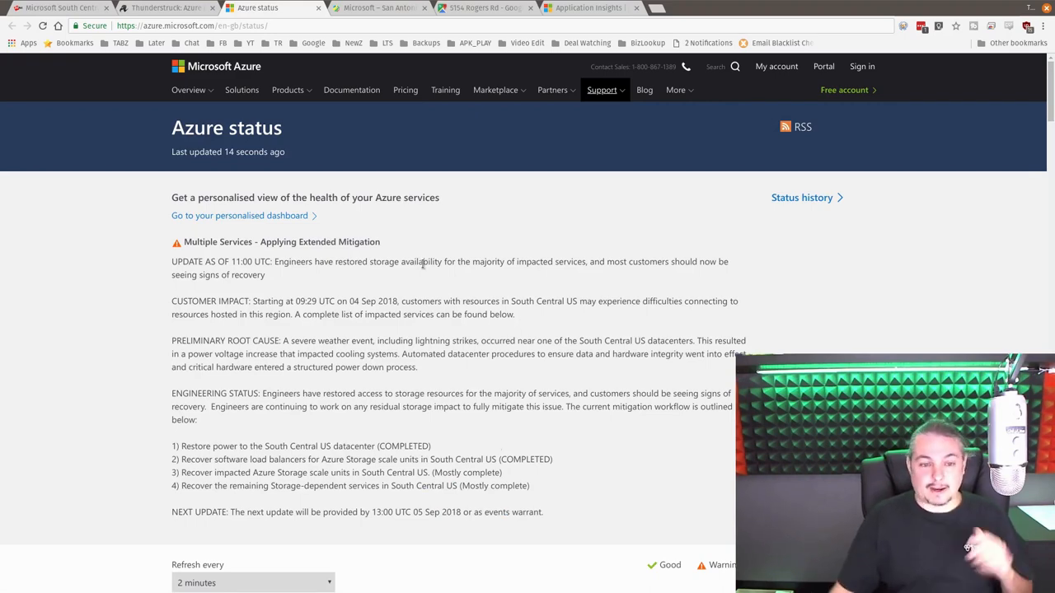
{"action": "scroll", "scroll_direction": "down", "scroll_amount": 3}
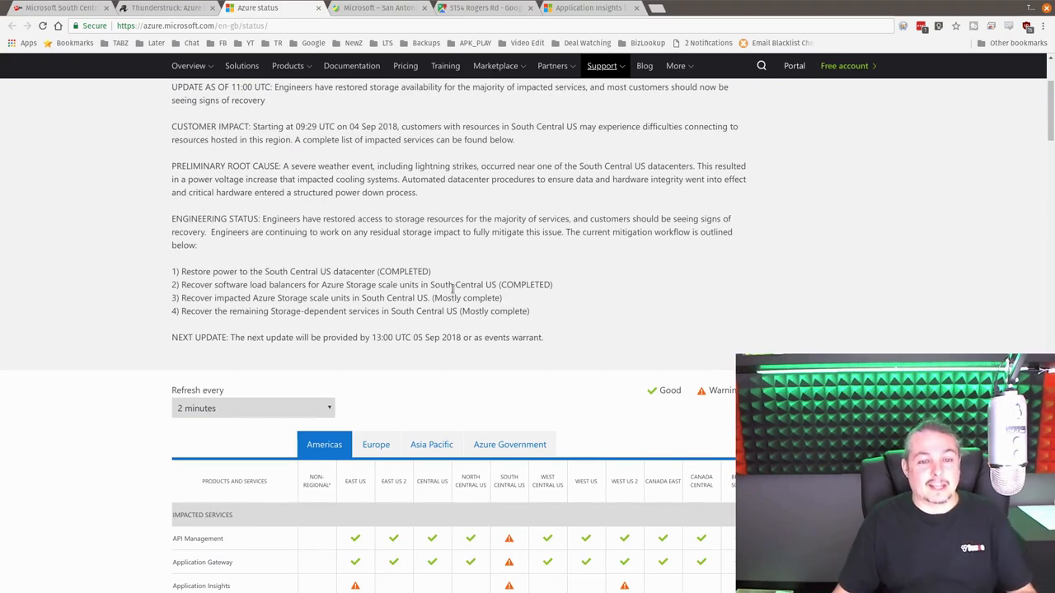
{"action": "scroll", "scroll_direction": "up", "scroll_amount": 3}
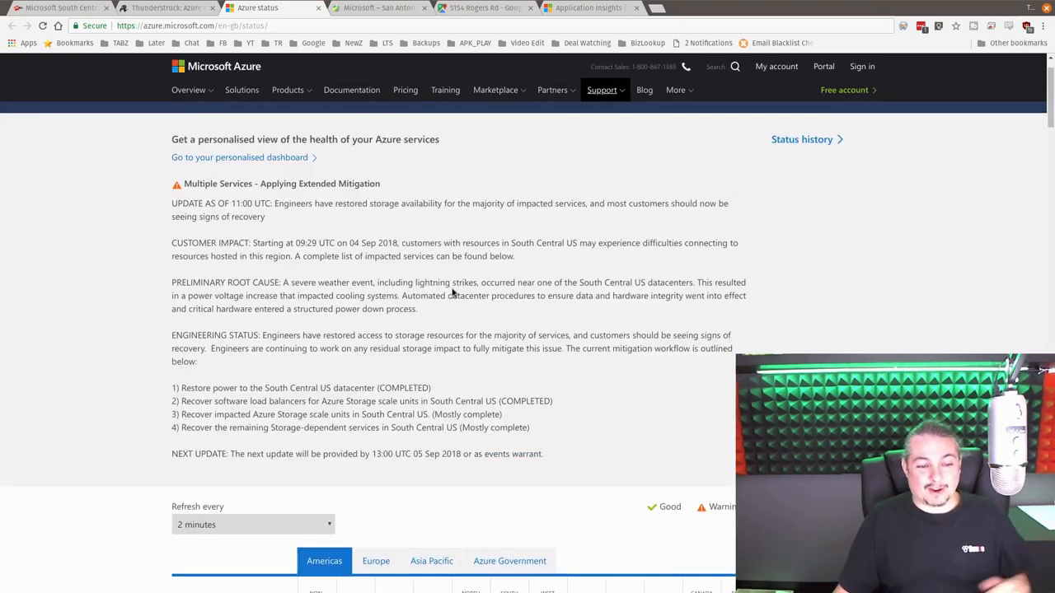